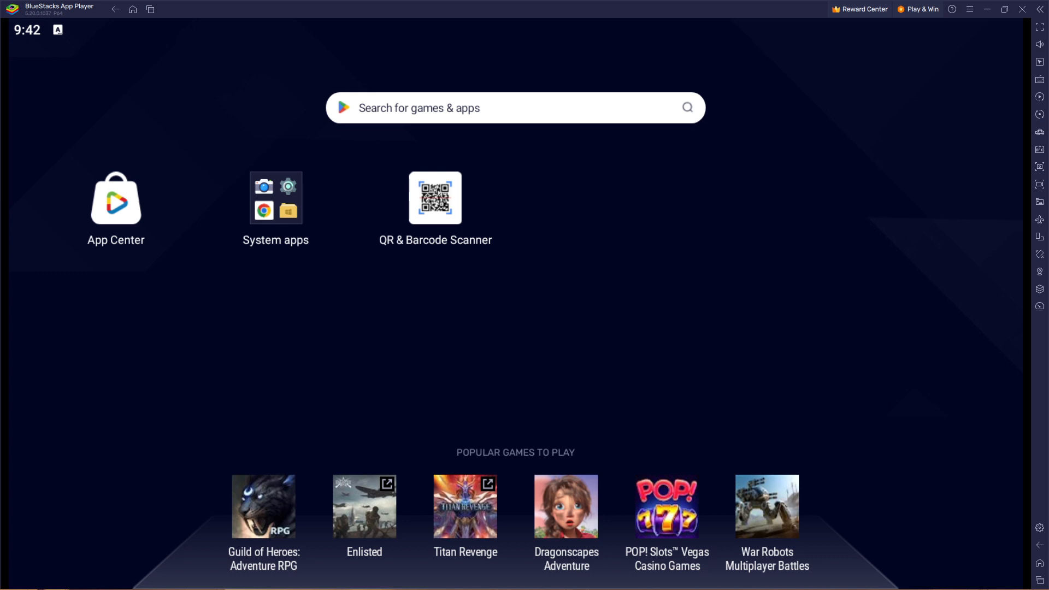
mouse_move(391, 19)
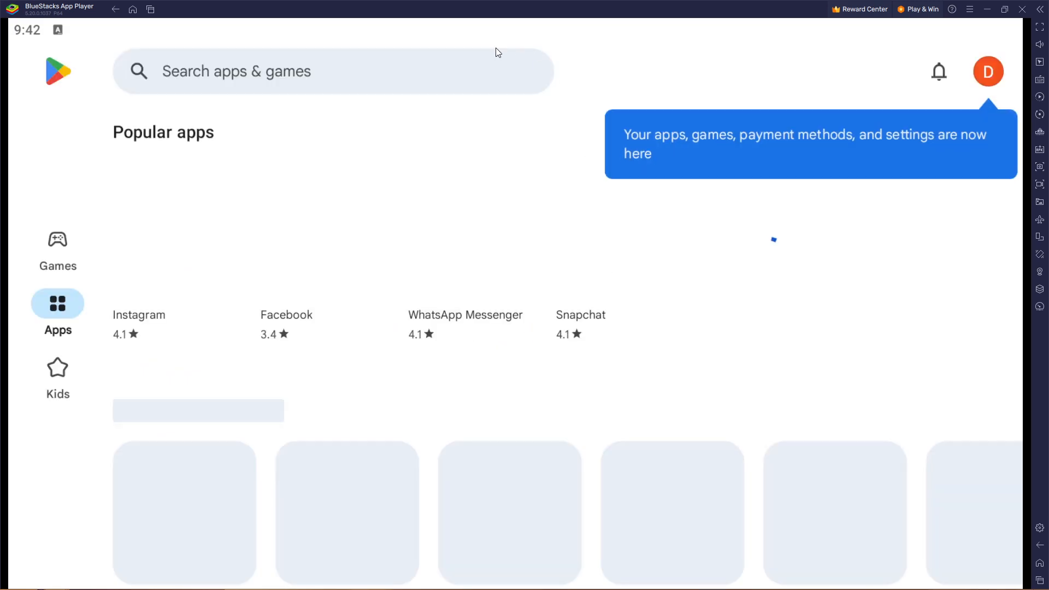
- Search the Play Store for 'qr code scanner' and scroll through the scanner app results
text(qr)
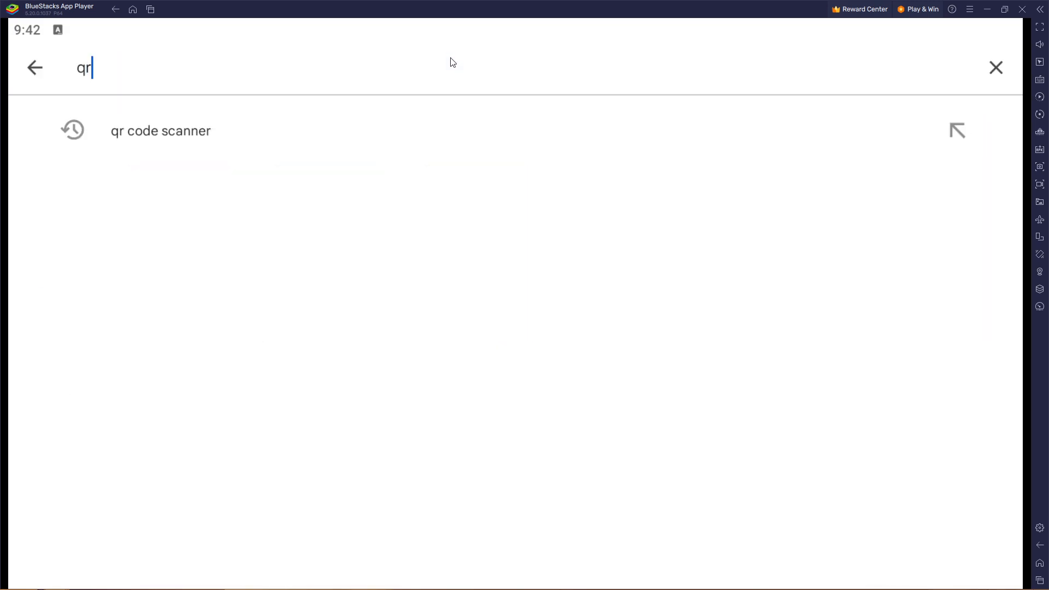
click(160, 131)
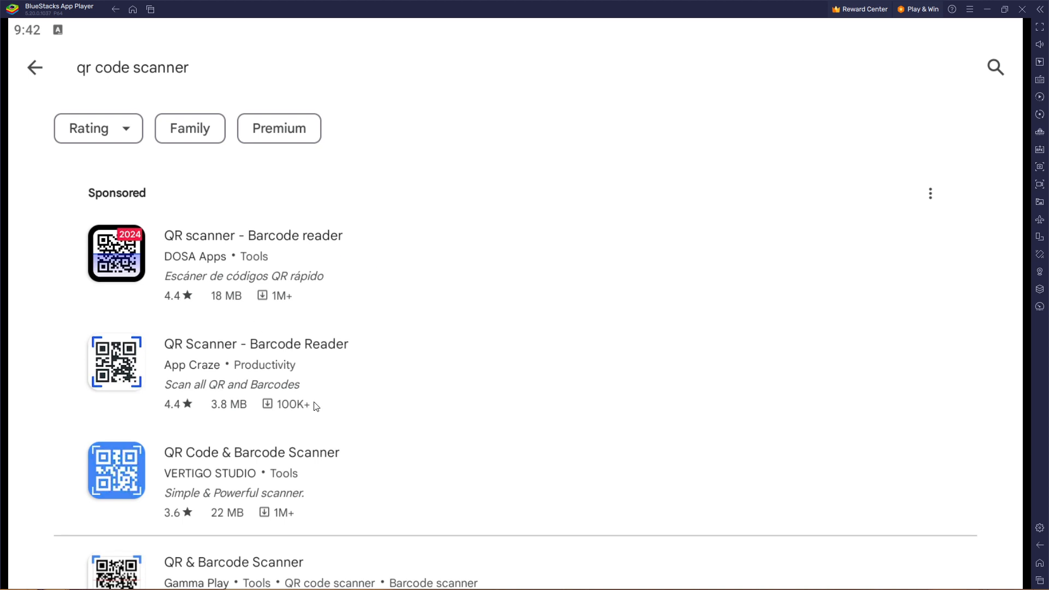
scroll(down, 3)
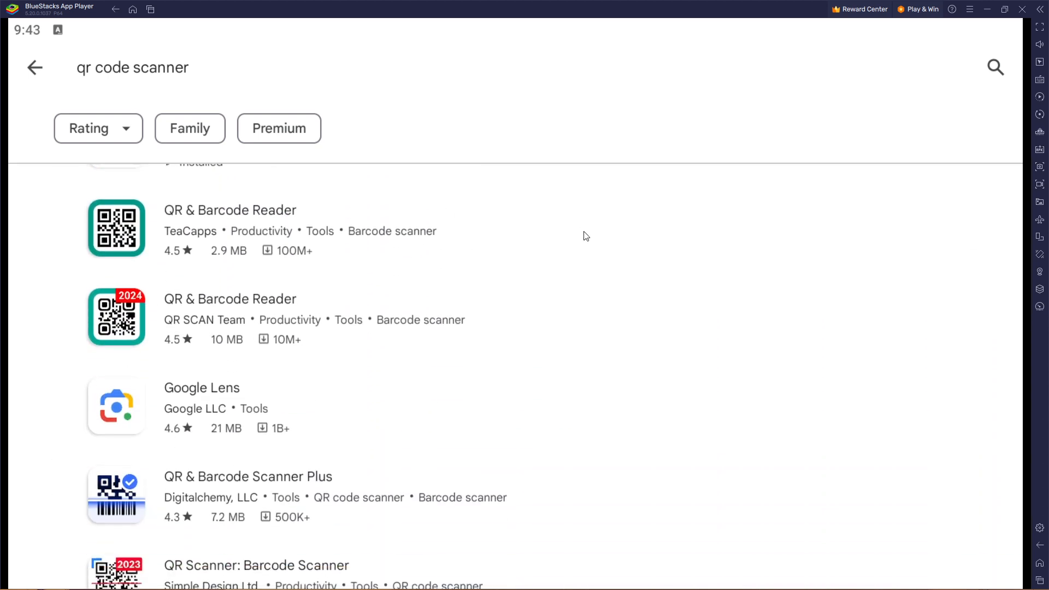
mouse_move(245, 158)
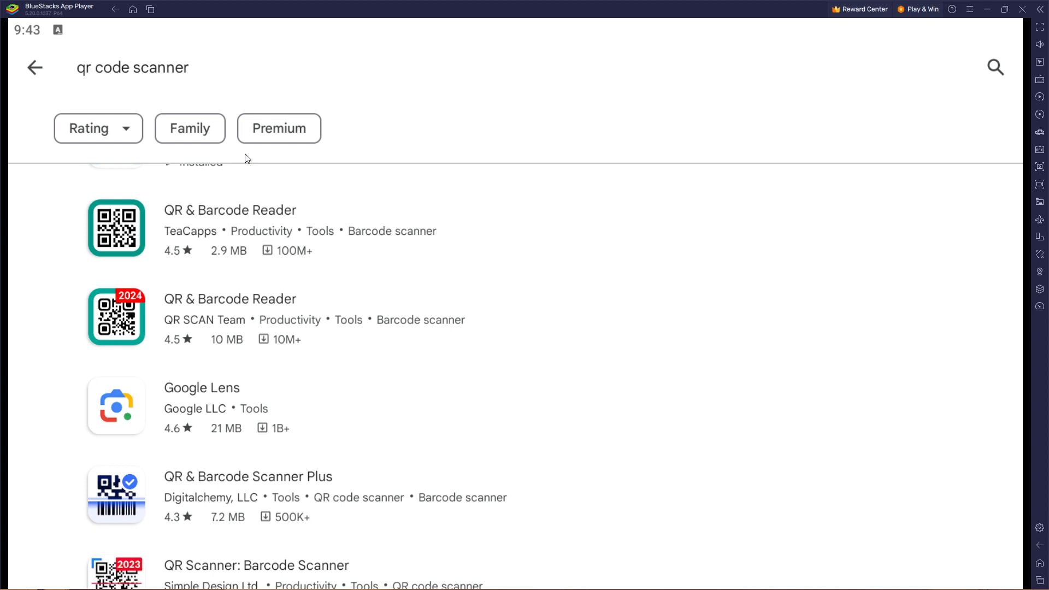
- Return from the Play Store to the BlueStacks home screen
click(33, 67)
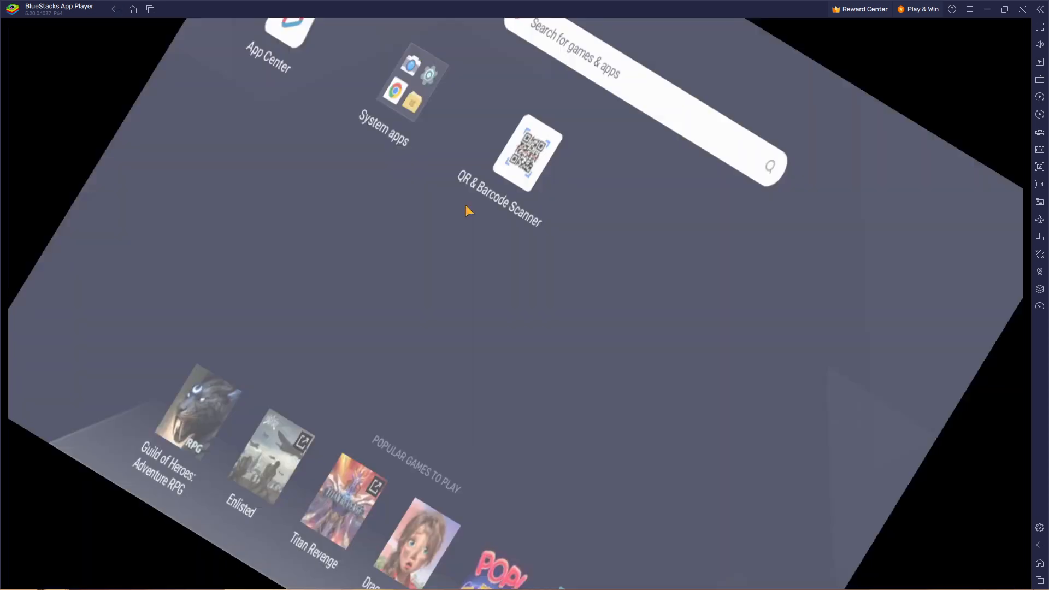
- Launch QR & Barcode Scanner from its home screen icon, opening the camera scan frame
click(527, 153)
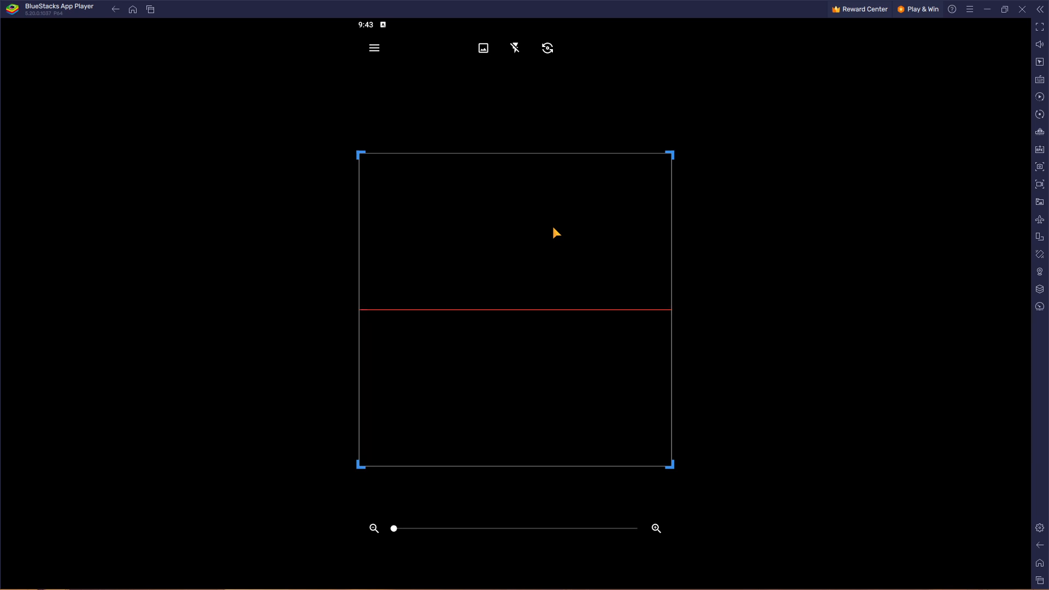
mouse_move(310, 113)
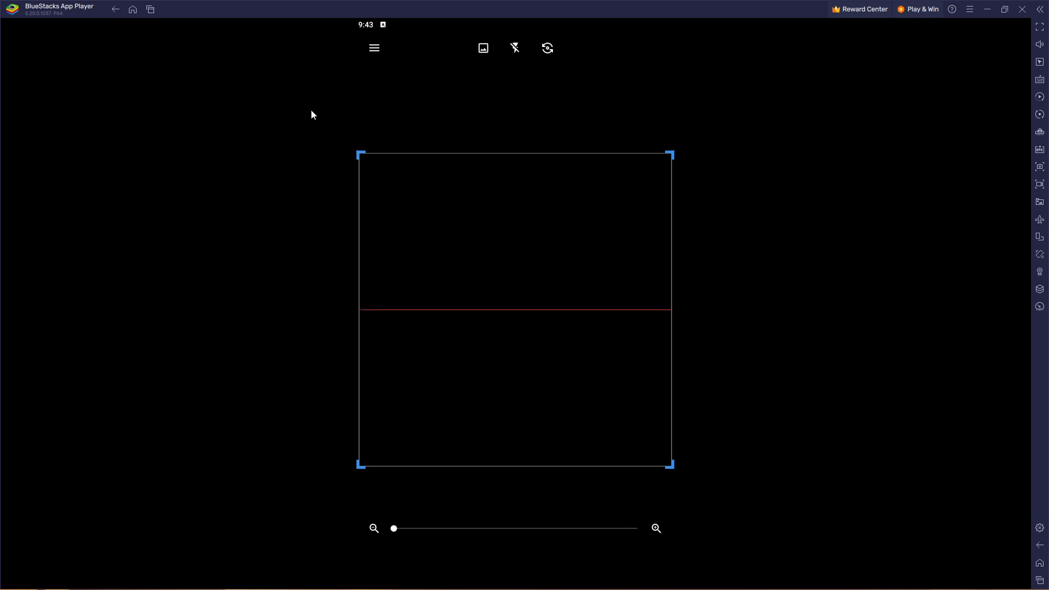